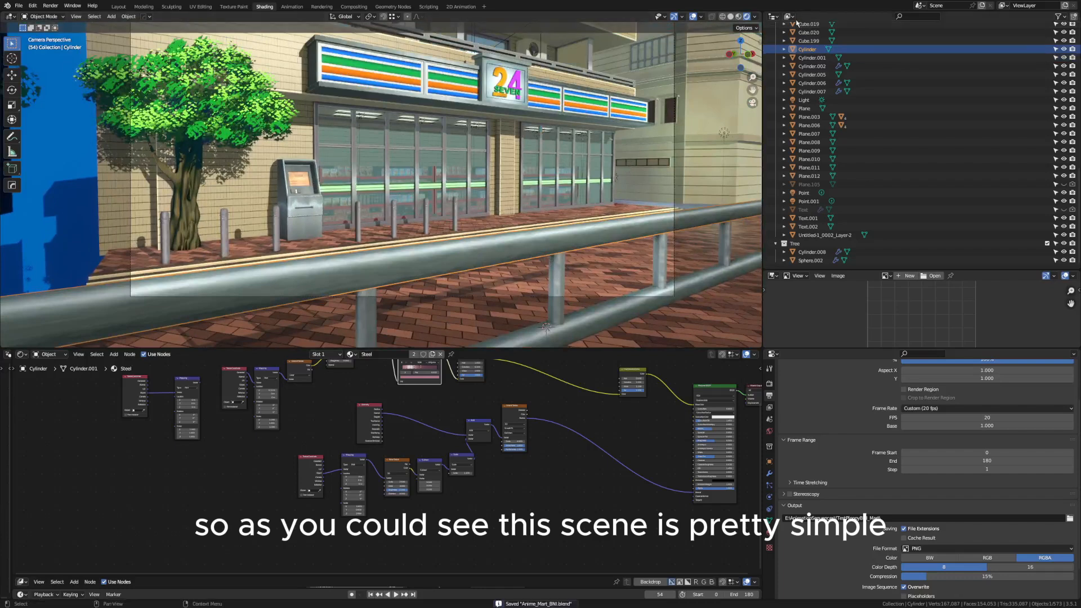
# - Select the railing Cylinder and show its Steel material in Material Properties with its node tree
pyautogui.click(746, 27)
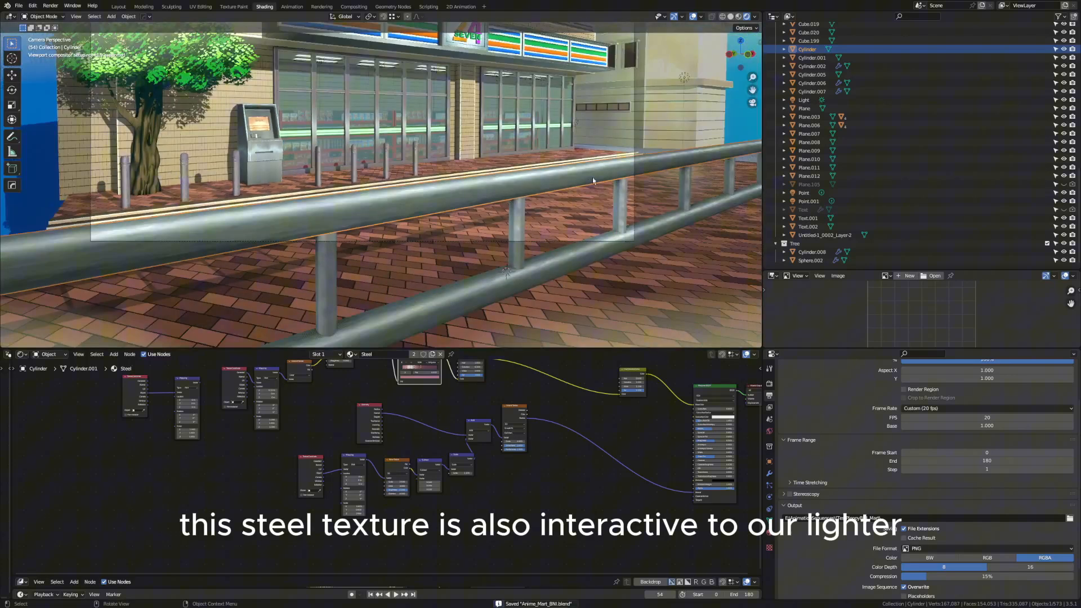
pyautogui.click(804, 100)
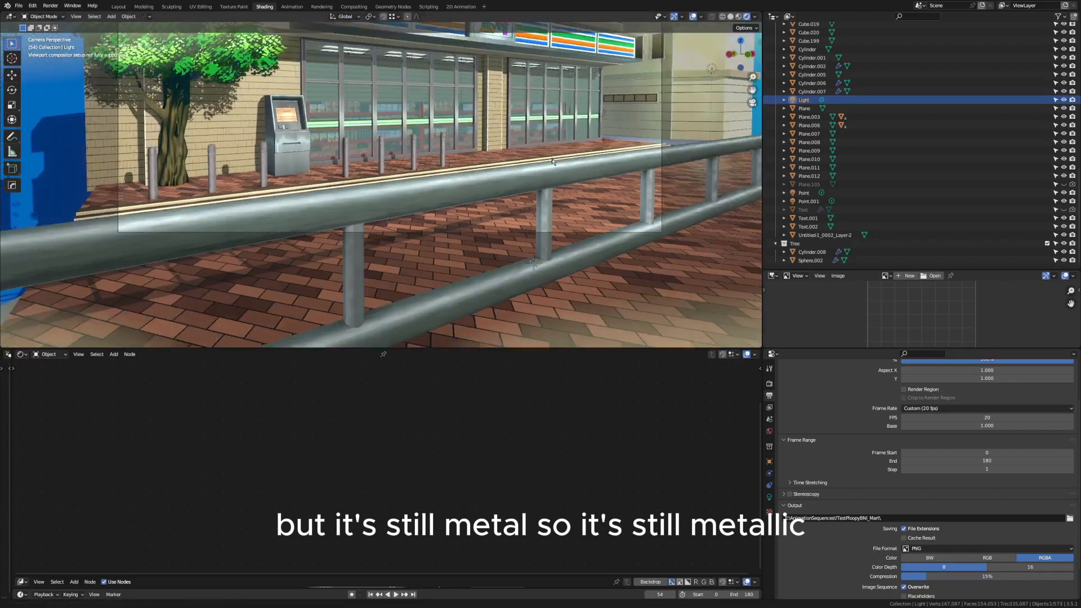
pyautogui.click(812, 57)
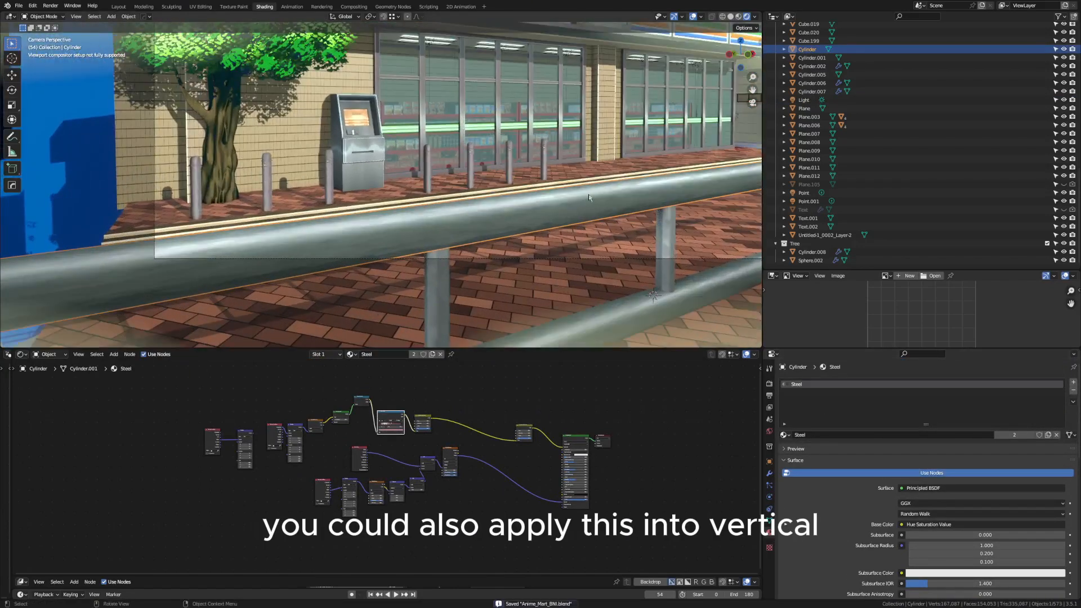
# - Select the Plane rail to display its Side material built on Principled BSDF and Voronoi Texture
pyautogui.click(813, 65)
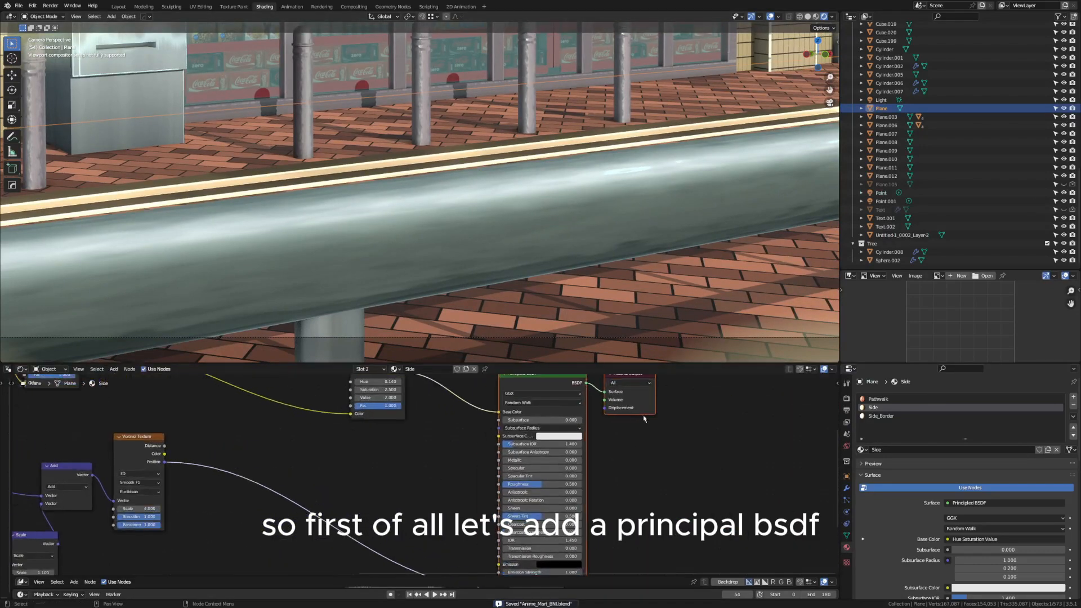
pyautogui.click(846, 398)
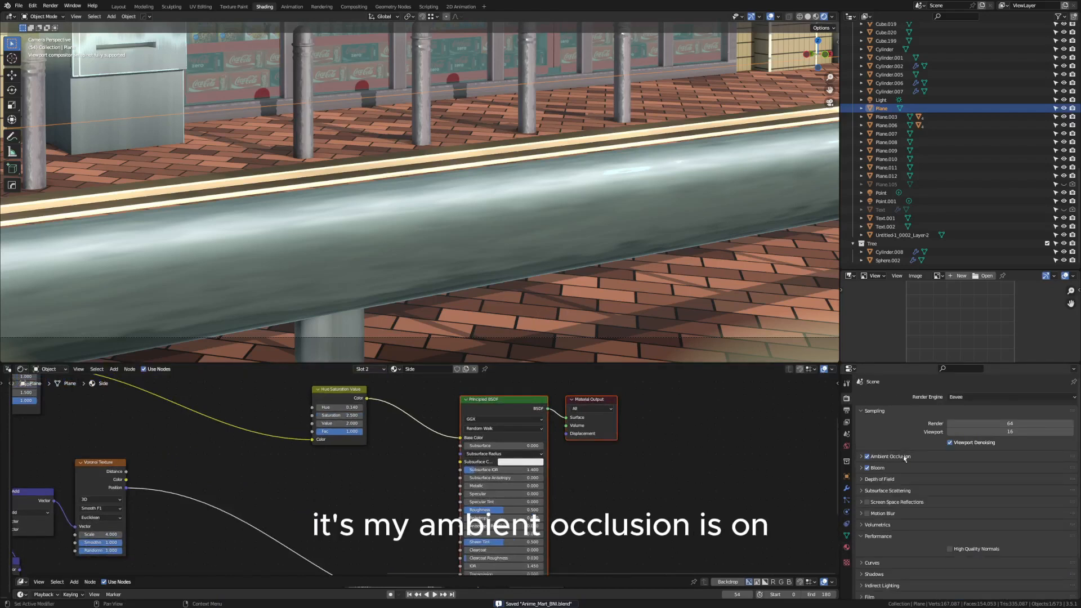
pyautogui.scroll(-3)
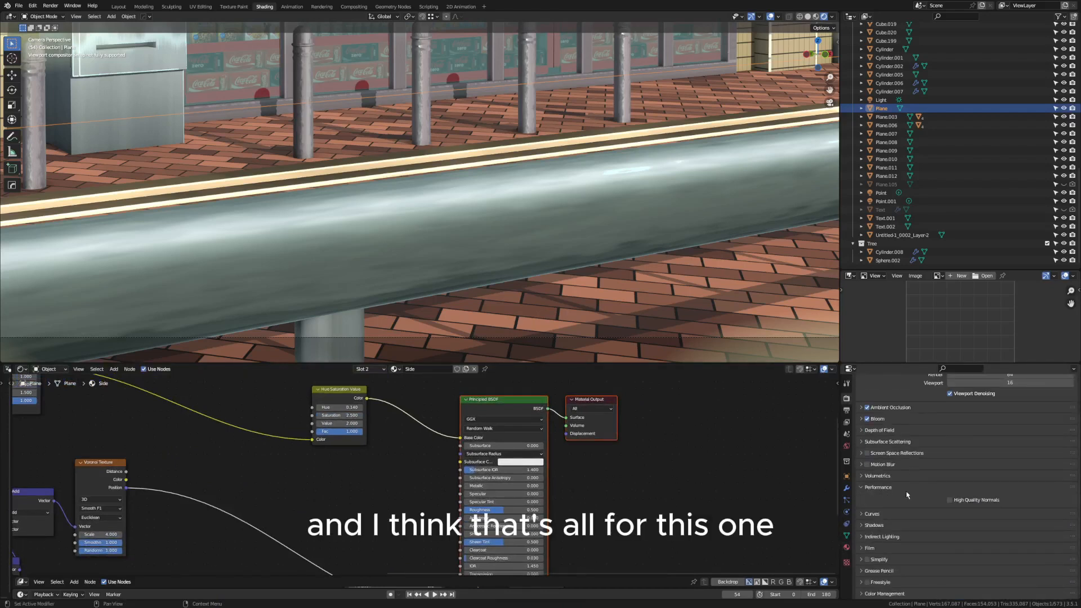
pyautogui.scroll(3)
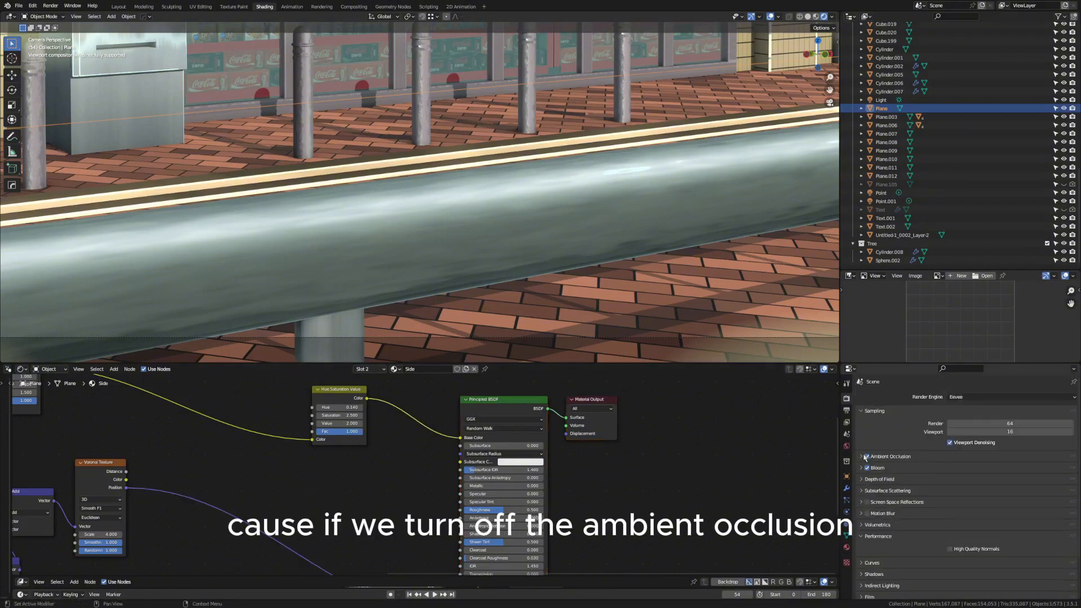
pyautogui.click(867, 456)
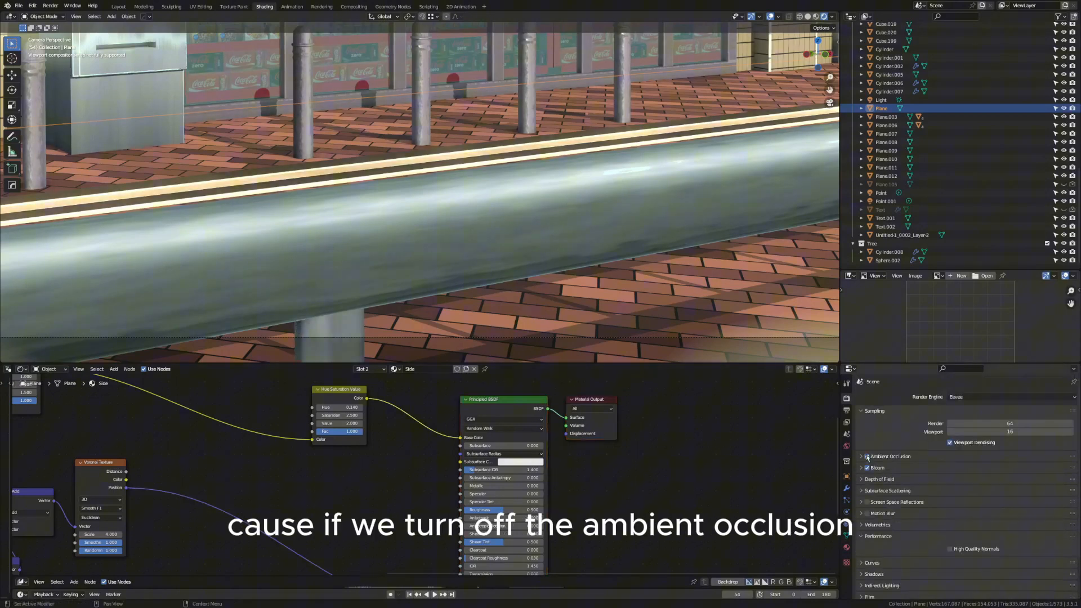
pyautogui.click(868, 456)
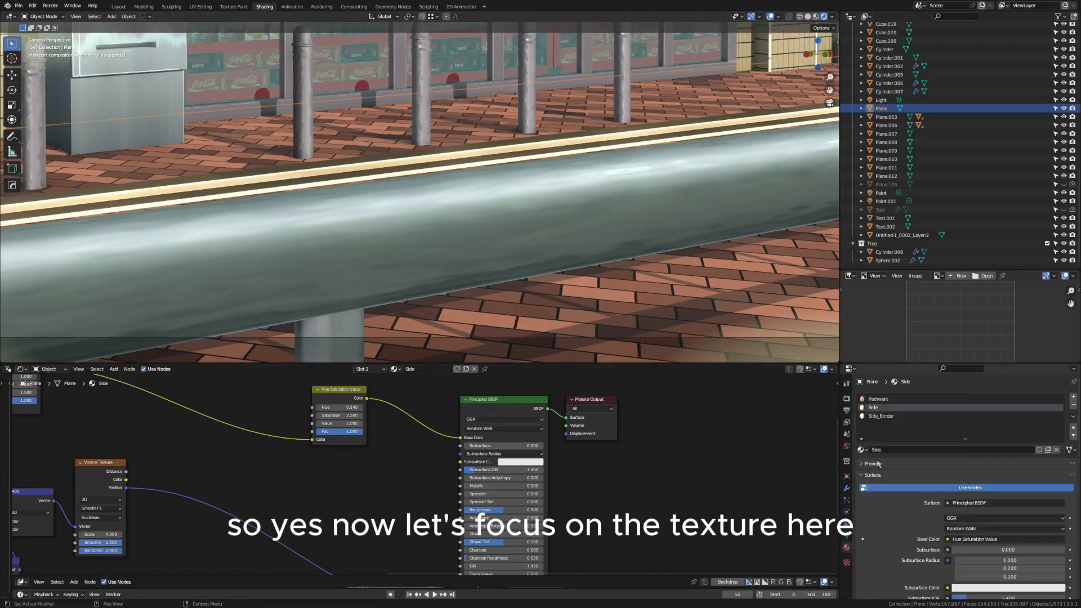
pyautogui.click(886, 48)
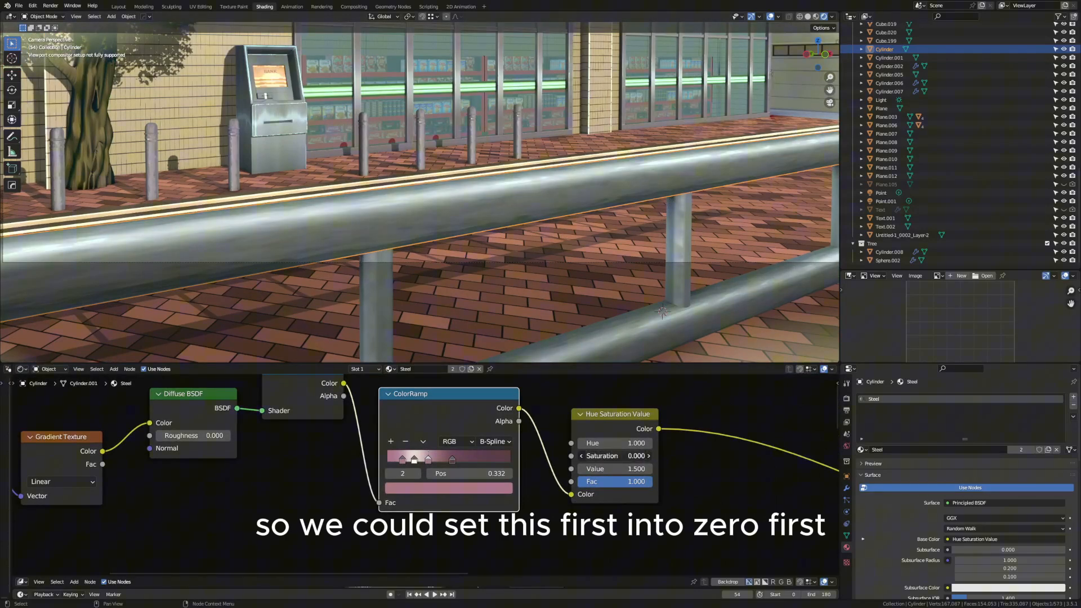
pyautogui.moveTo(617, 468)
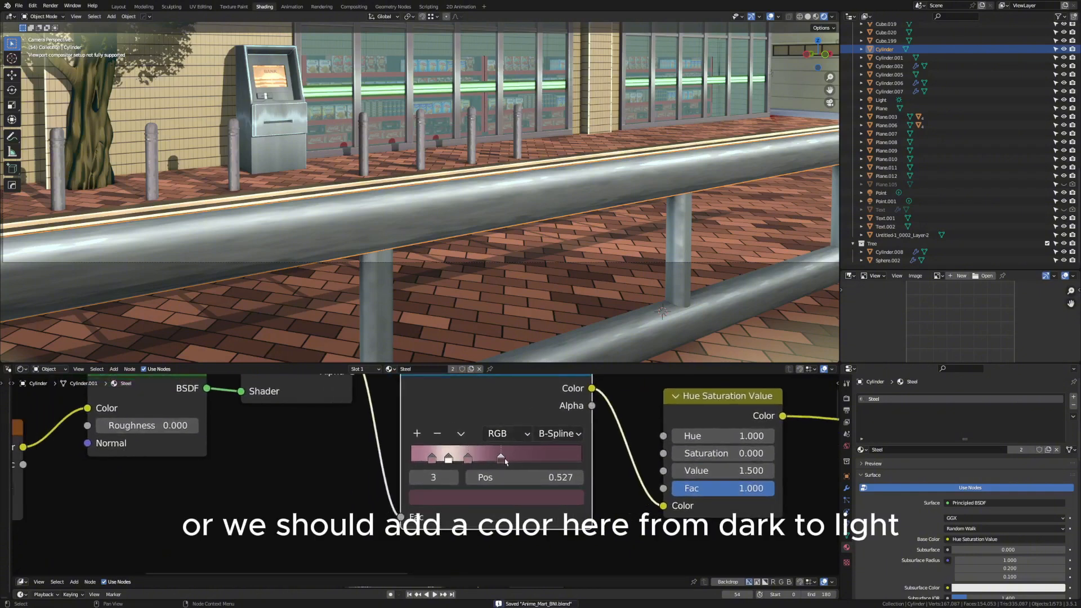
# - Add a third colour stop to the ColorRamp at position 0.527
pyautogui.click(448, 457)
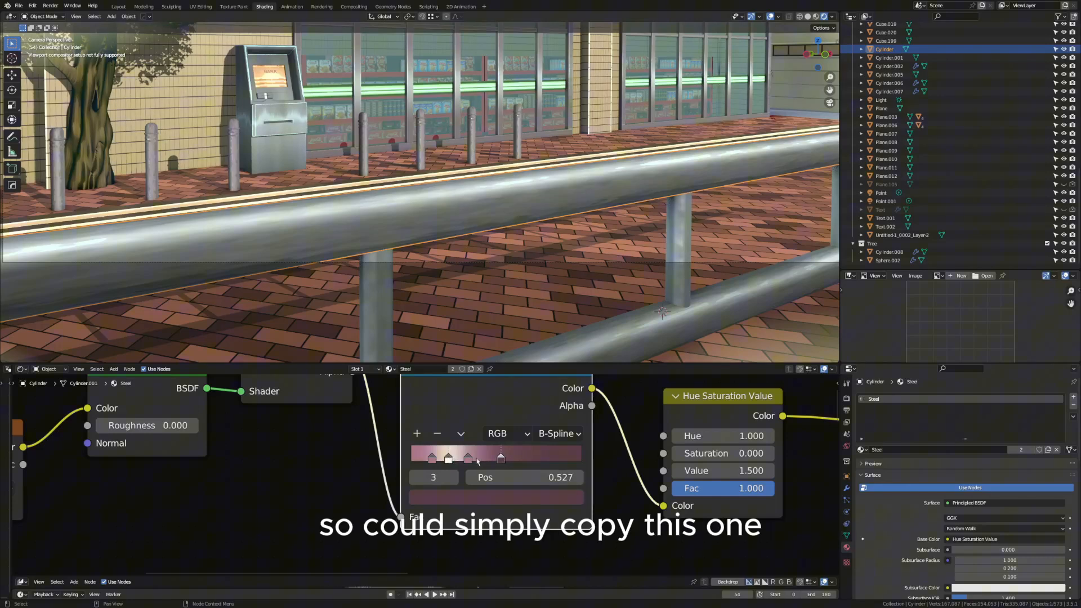
pyautogui.moveTo(557, 433)
pyautogui.write('c')
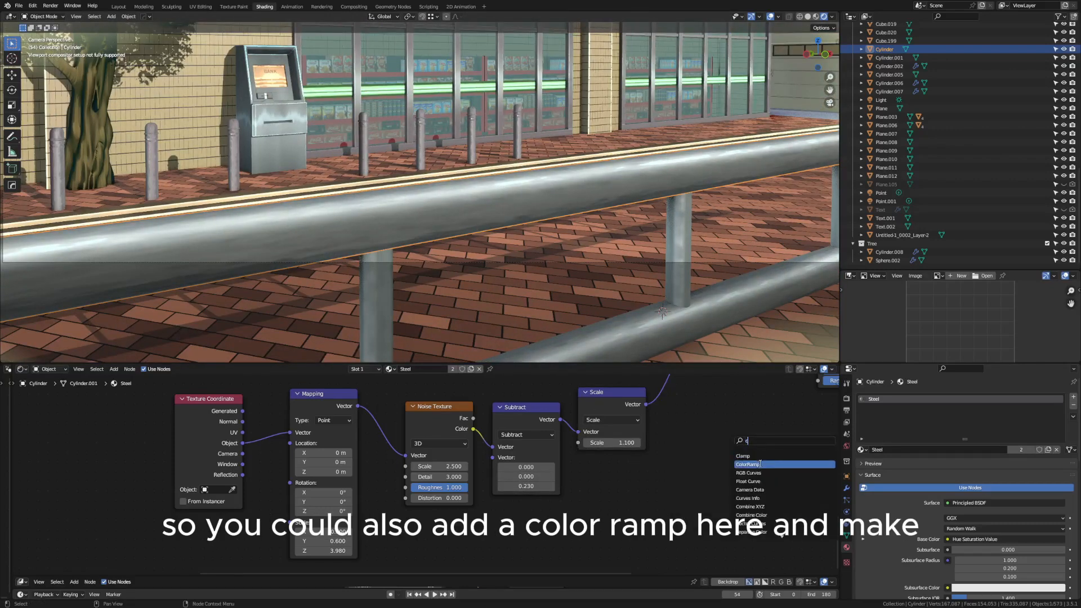
# - Test a ColorRamp after the Noise Texture with B-Spline, Constant and Ease interpolation
pyautogui.click(748, 465)
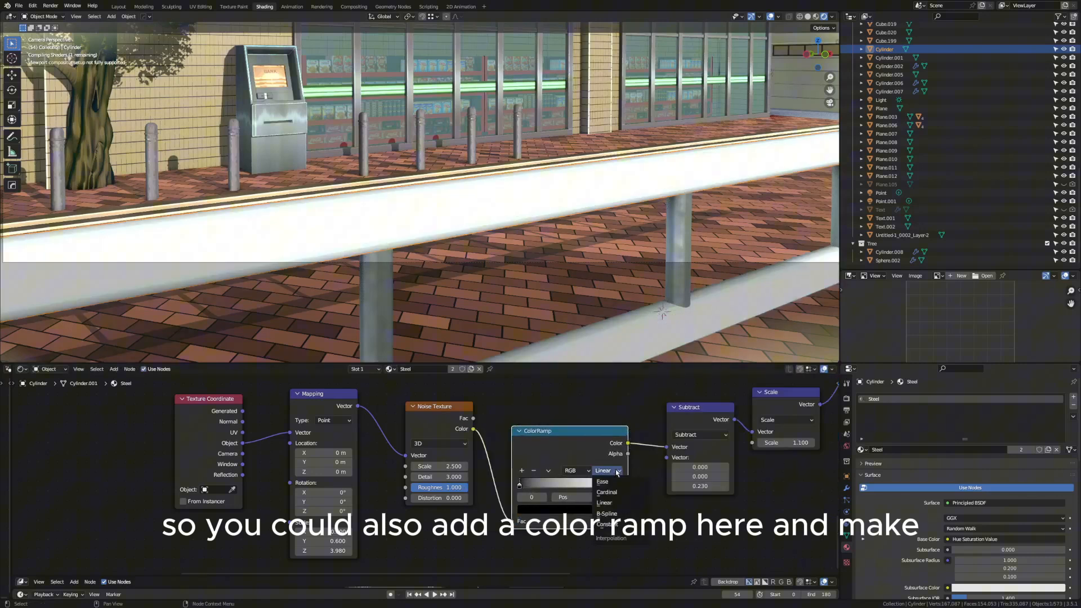
pyautogui.click(606, 513)
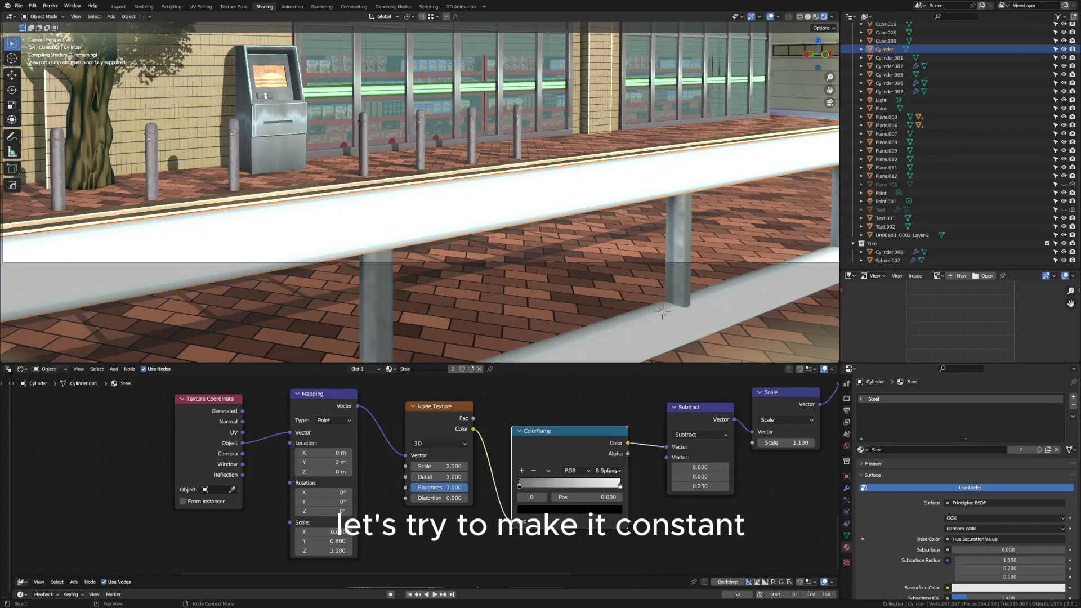
pyautogui.click(607, 471)
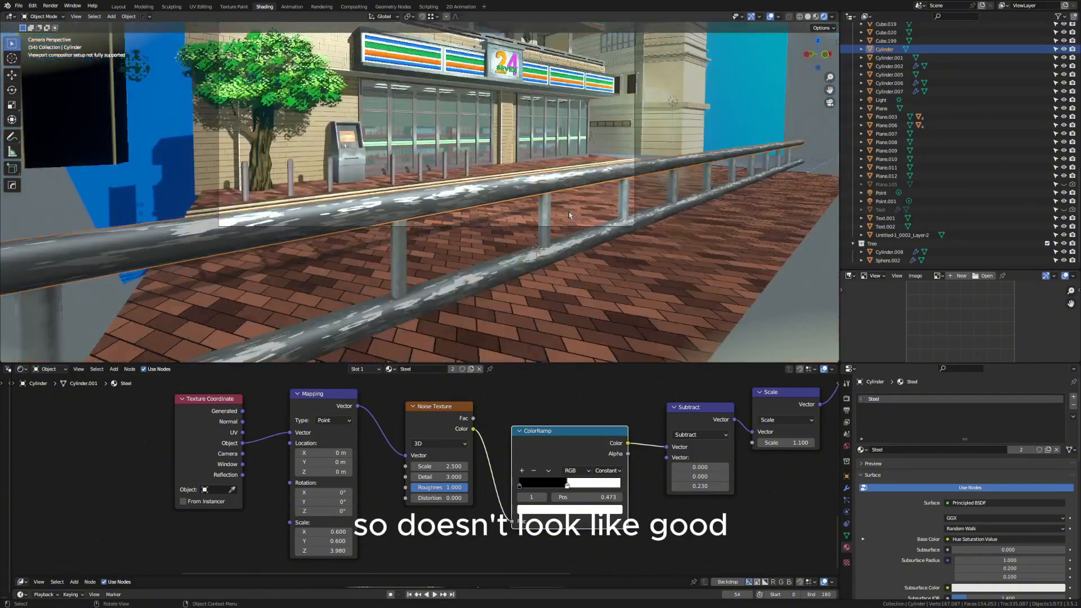
pyautogui.click(608, 470)
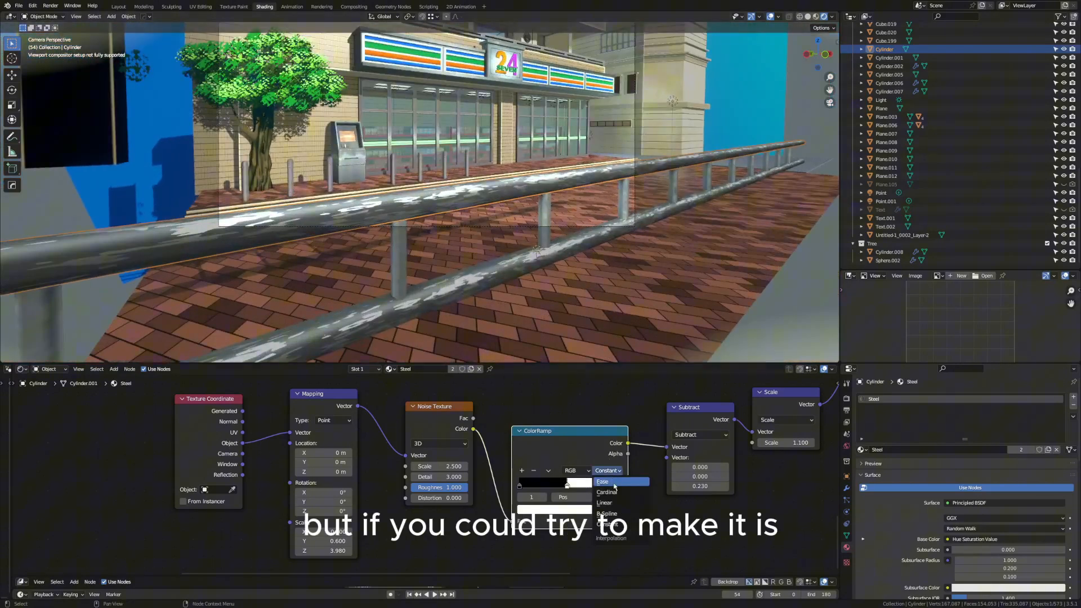
pyautogui.click(602, 481)
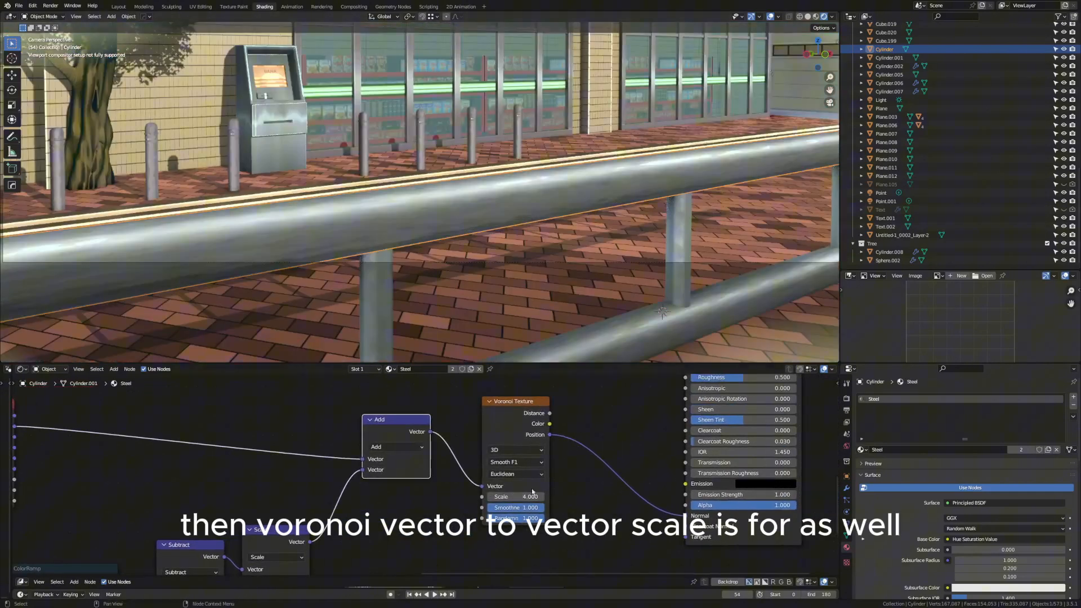
# - Switch the Voronoi Texture distance metric from Euclidean to Manhattan
pyautogui.click(514, 475)
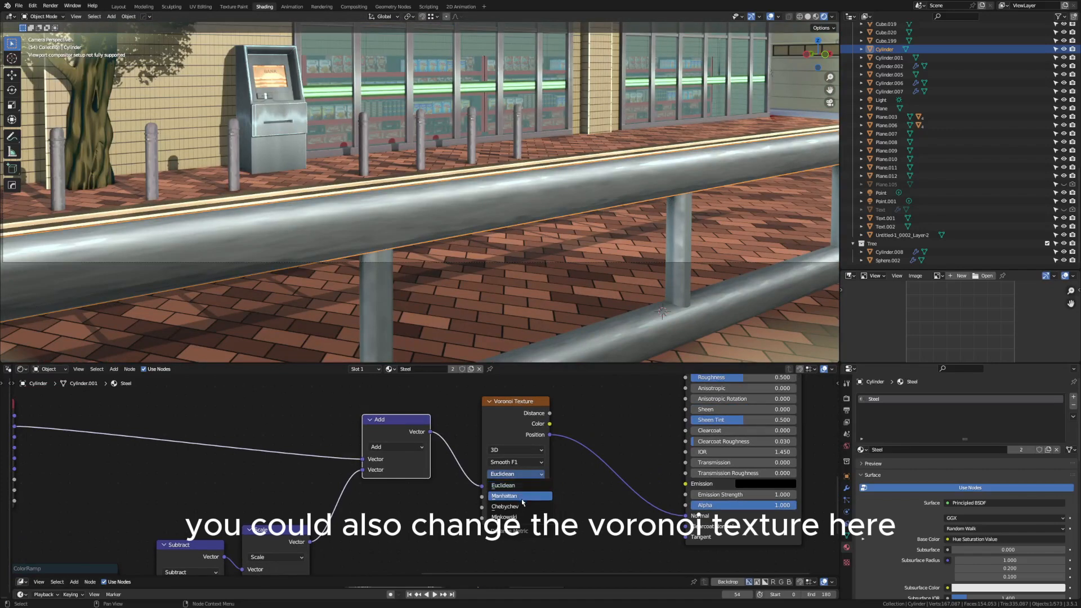
pyautogui.click(505, 506)
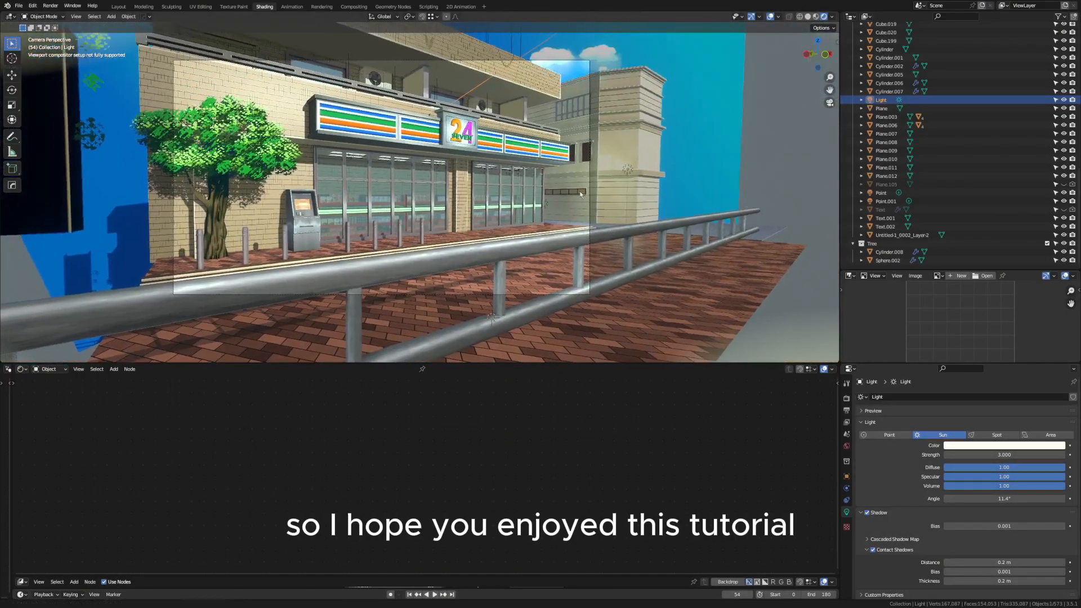
# - Select Sphere.002 to show its Material.021 Mix Shader of Transparent and Principled BSDF
pyautogui.click(889, 260)
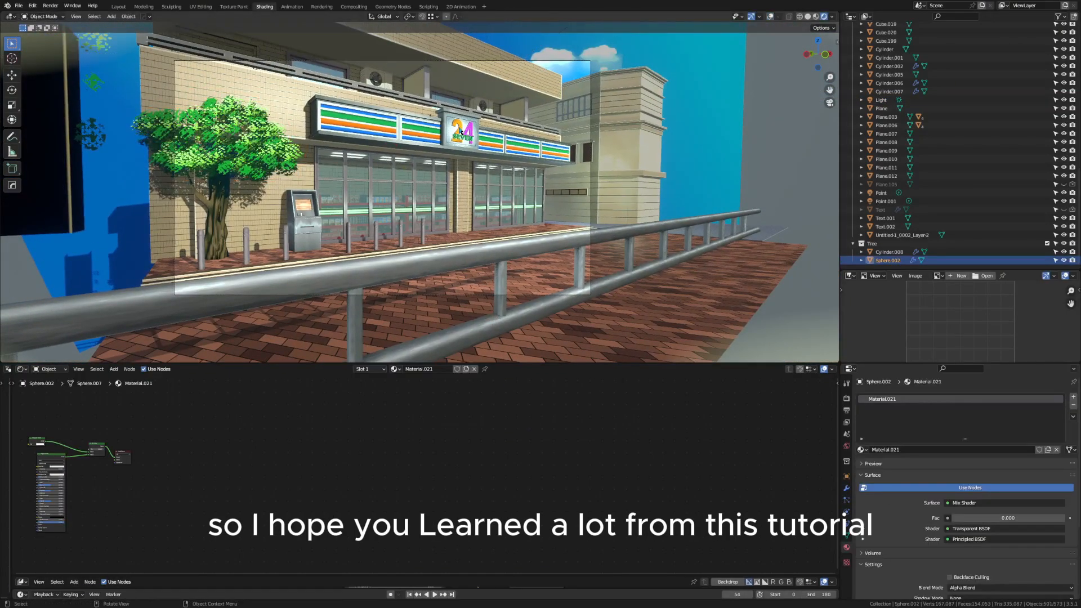